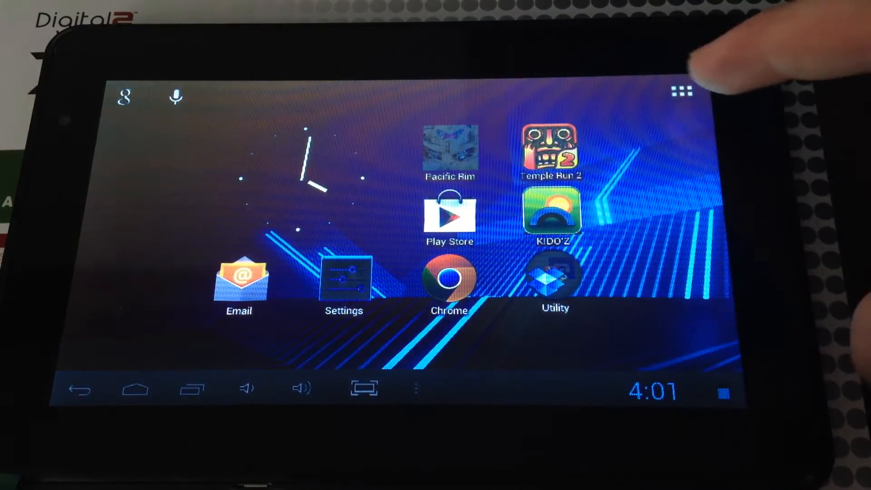
Step: Show the full grid of installed apps from the home screen
{"action": "left_click", "coordinate": [682, 92]}
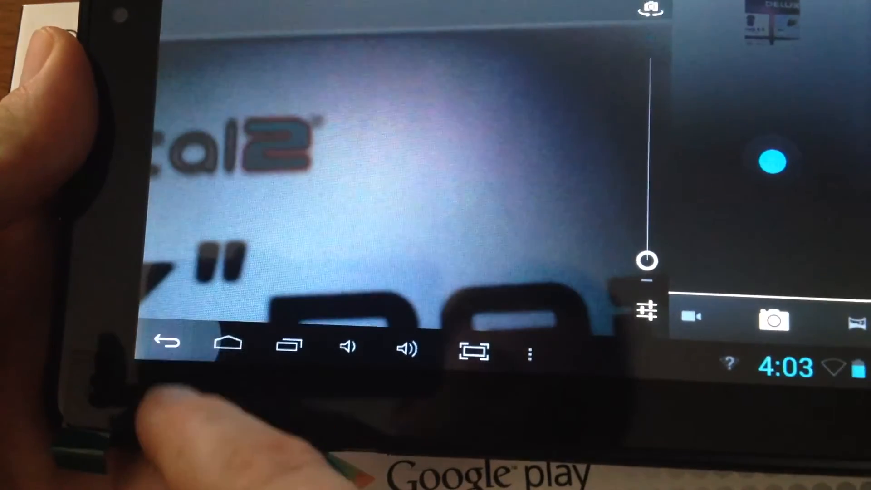
Step: Leave the Camera viewfinder and return to the app drawer
{"action": "left_click", "coordinate": [226, 345]}
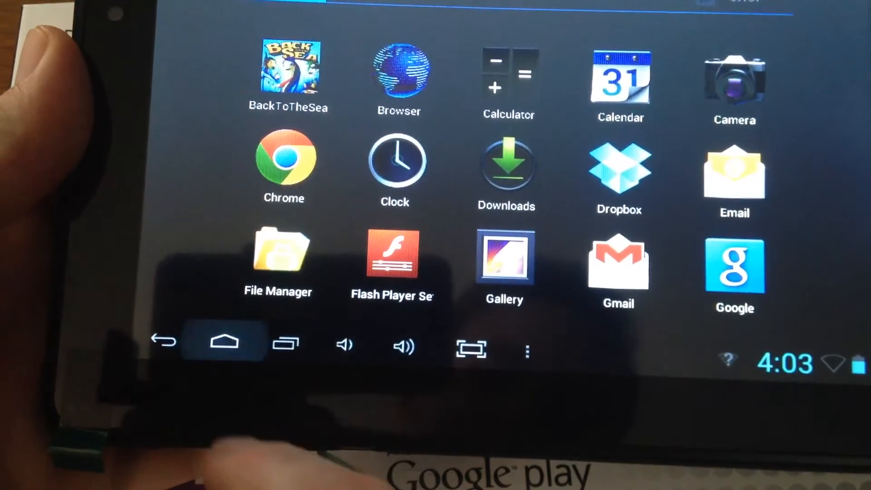
Step: Go into Settings and reach the Wi-Fi screen with nearby networks listed
{"action": "left_click", "coordinate": [224, 342]}
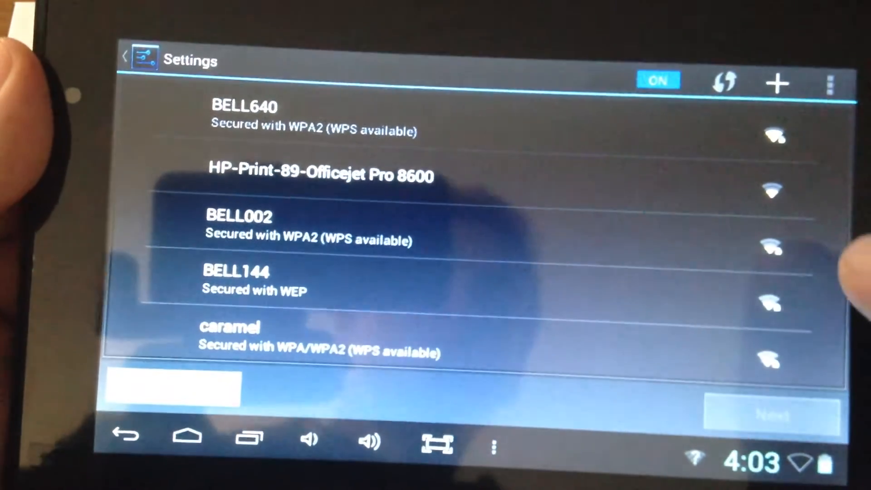
Step: Join a secured Wi-Fi network with its password and return to the home screen
{"action": "left_click", "coordinate": [776, 83]}
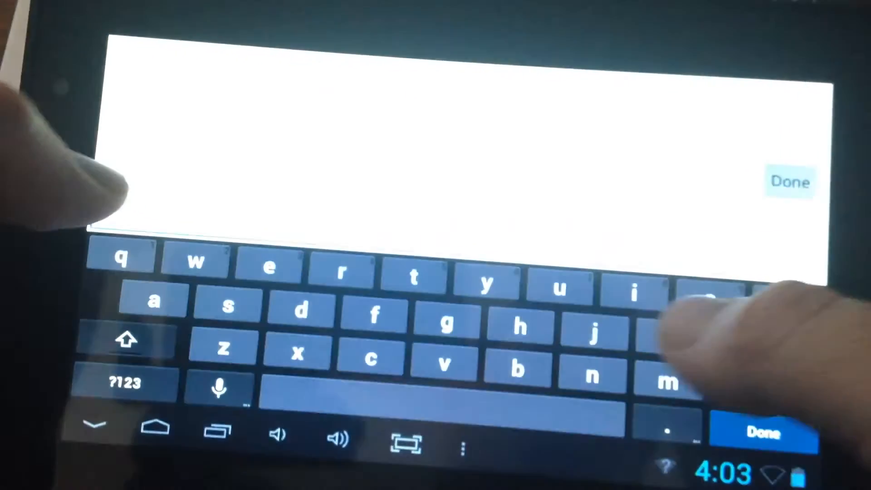
{"action": "left_click", "coordinate": [593, 332]}
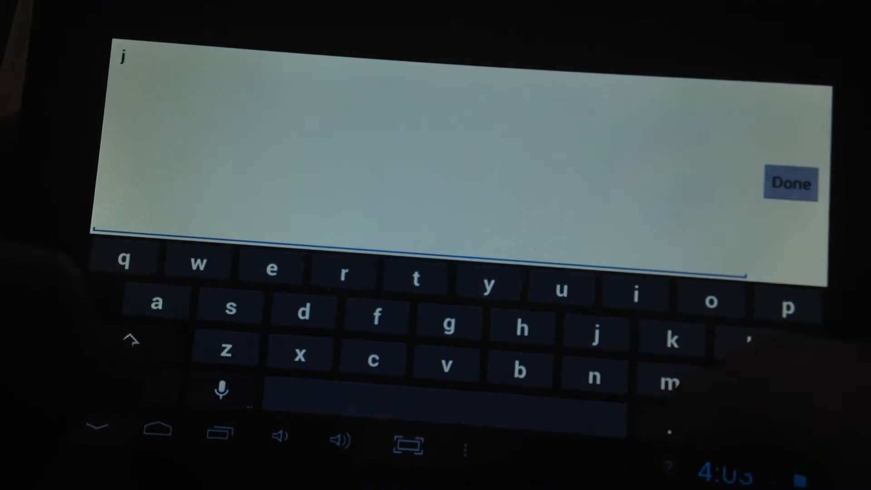
{"action": "type", "text": "a"}
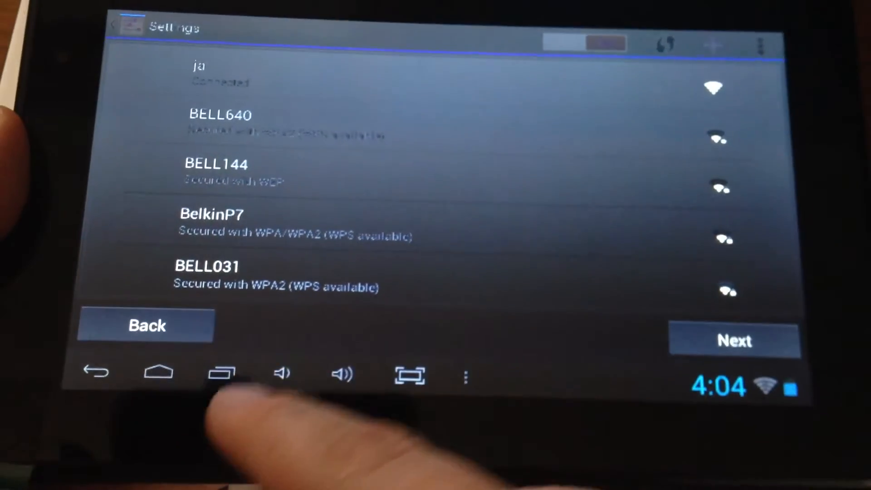
{"action": "left_click", "coordinate": [157, 372]}
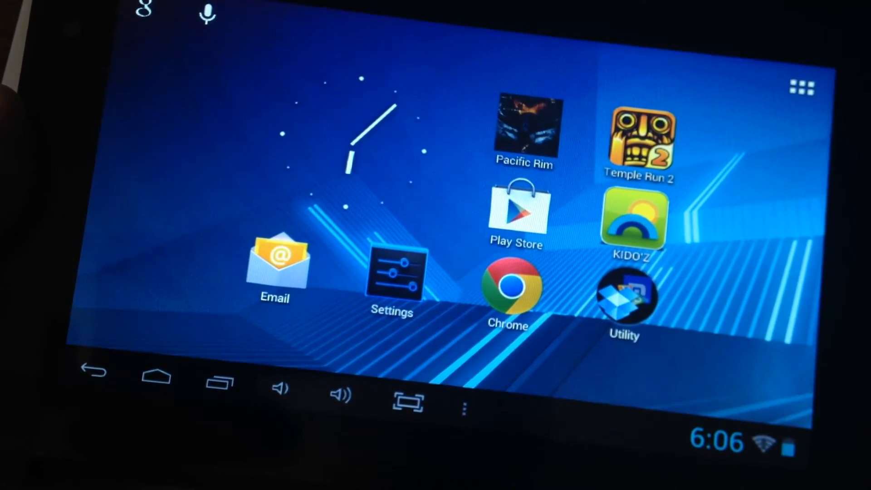
Step: In Display settings, set brightness to maximum with automatic brightness off
{"action": "left_click", "coordinate": [392, 274]}
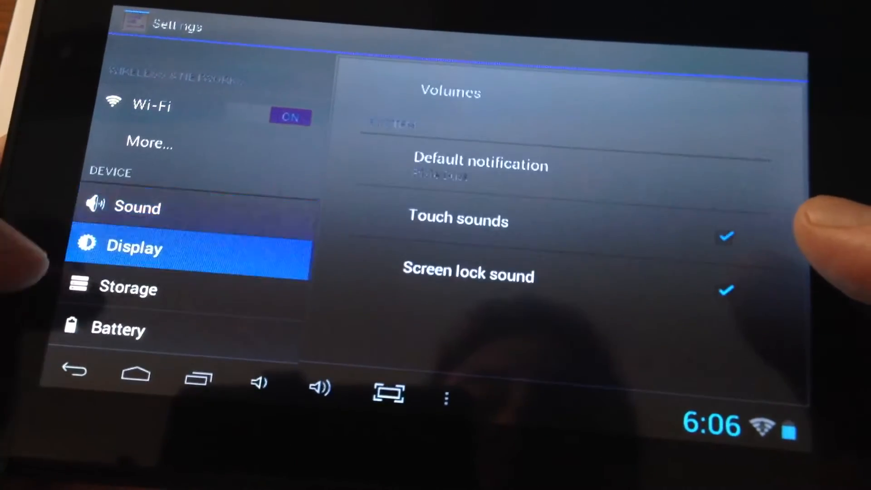
{"action": "left_click", "coordinate": [134, 248]}
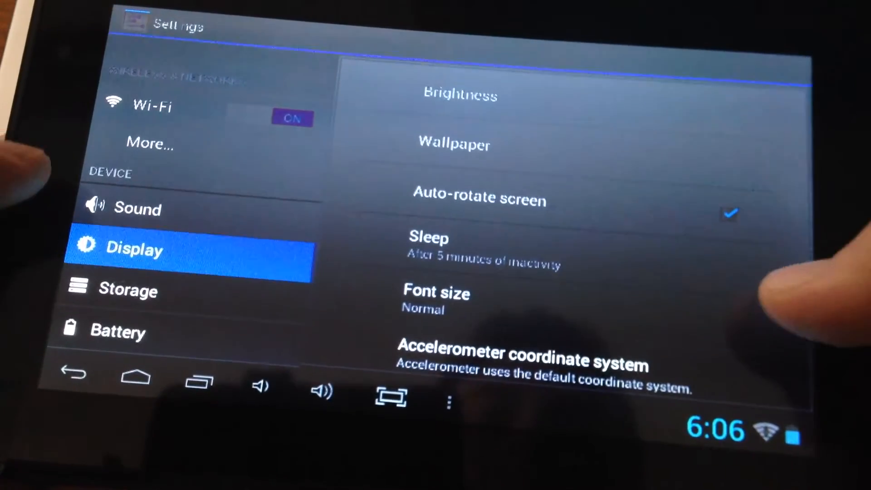
{"action": "left_click", "coordinate": [459, 96]}
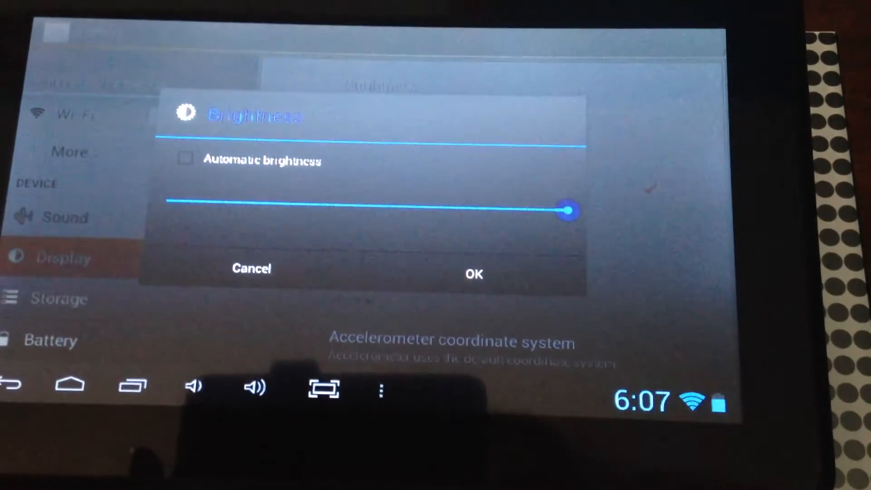
{"action": "left_click", "coordinate": [473, 274]}
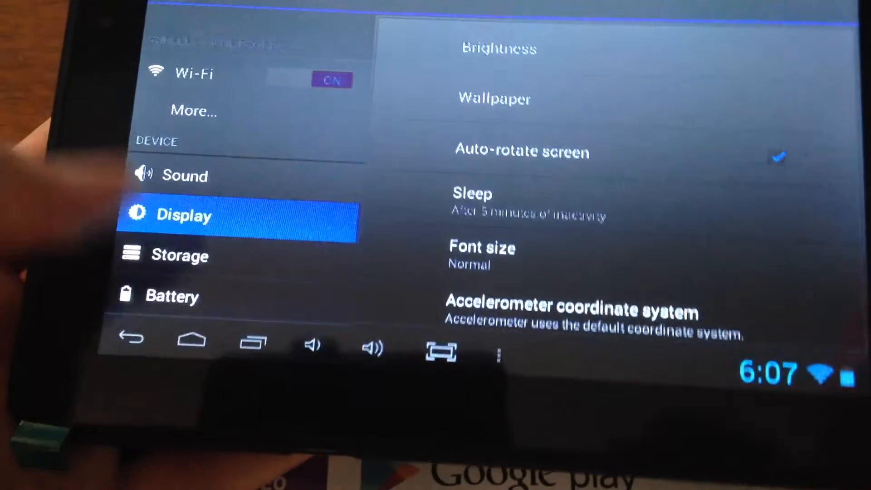
Step: Review the internal storage usage breakdown in Storage settings
{"action": "left_click", "coordinate": [180, 256]}
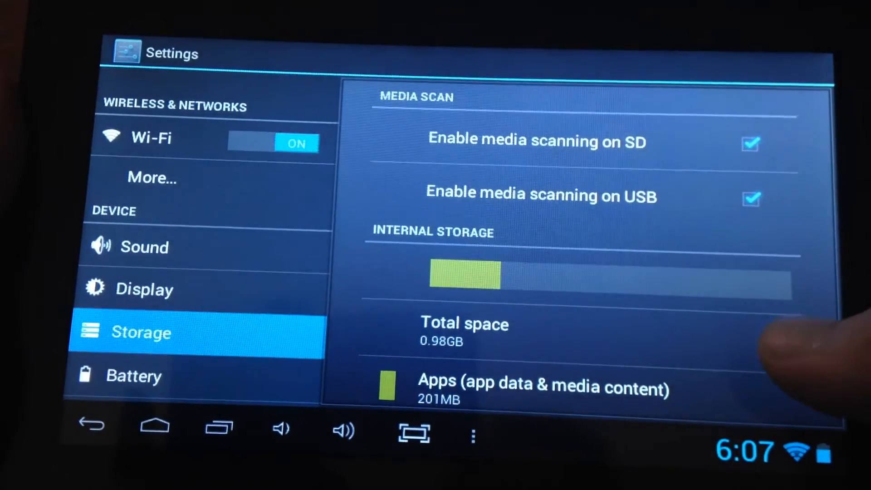
{"action": "scroll", "scroll_direction": "down", "scroll_amount": 3}
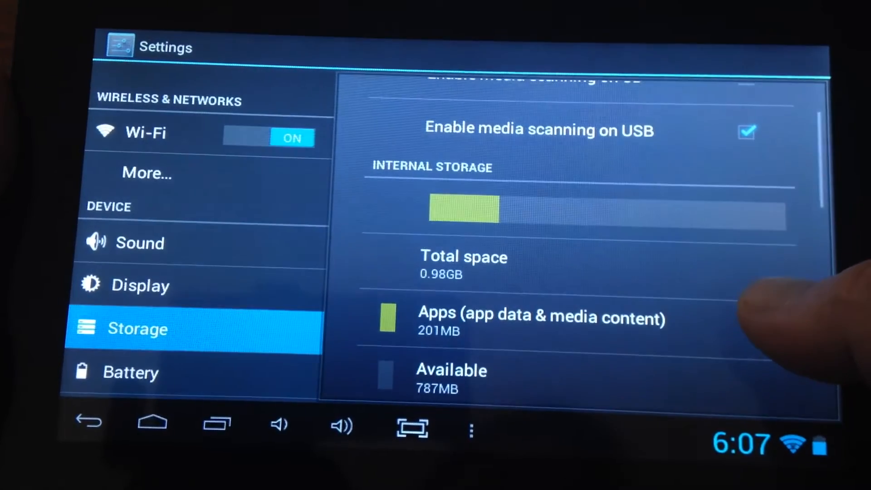
{"action": "scroll", "scroll_direction": "down", "scroll_amount": 3}
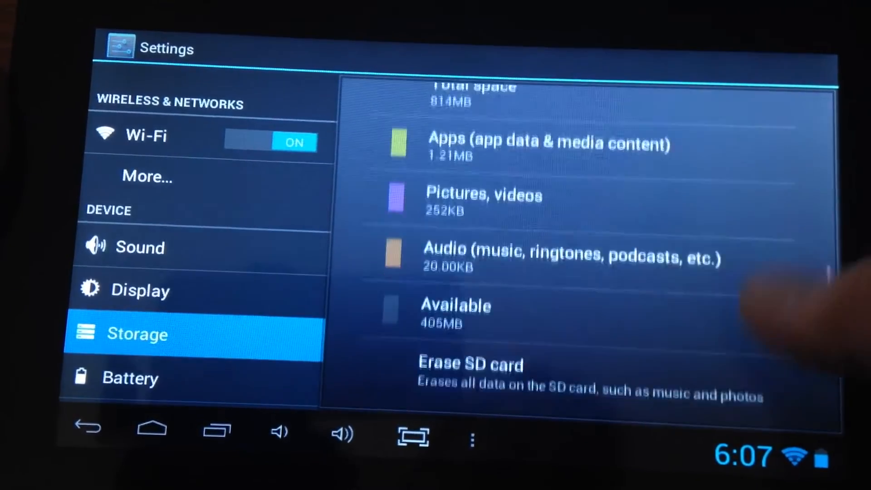
{"action": "scroll", "scroll_direction": "up", "scroll_amount": 3}
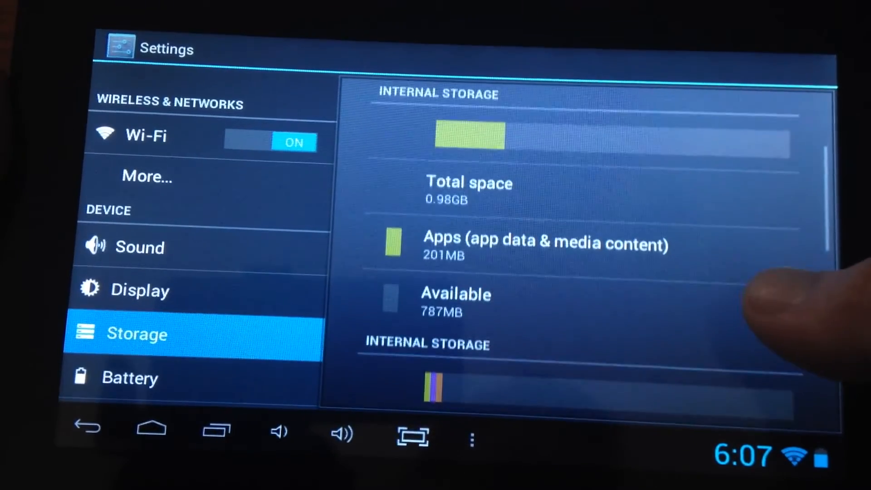
{"action": "scroll", "scroll_direction": "down", "scroll_amount": 3}
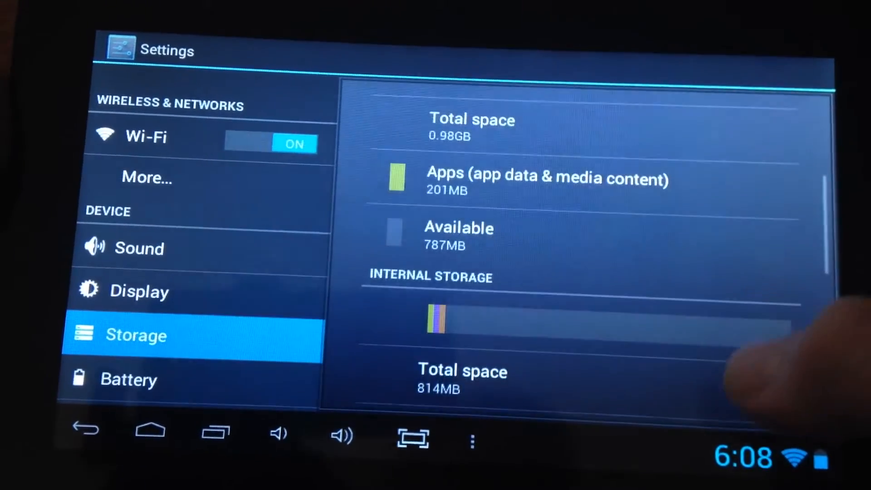
{"action": "scroll", "scroll_direction": "down", "scroll_amount": 3}
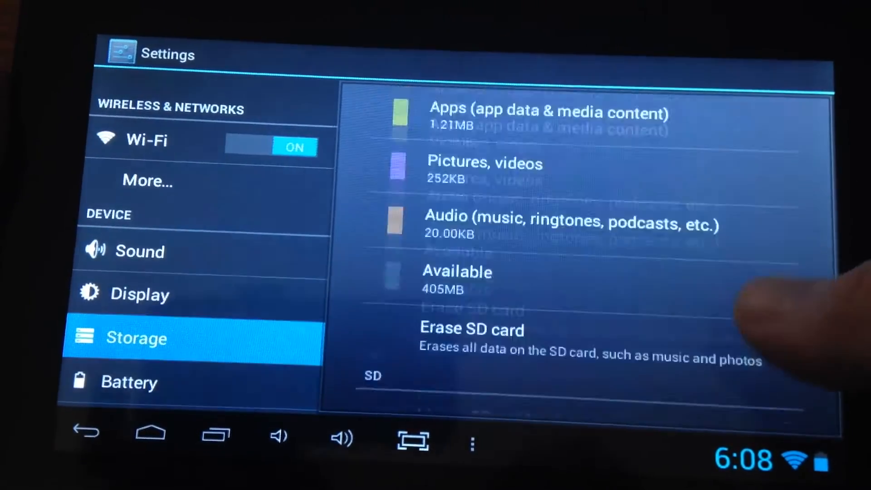
{"action": "scroll", "scroll_direction": "up", "scroll_amount": 3}
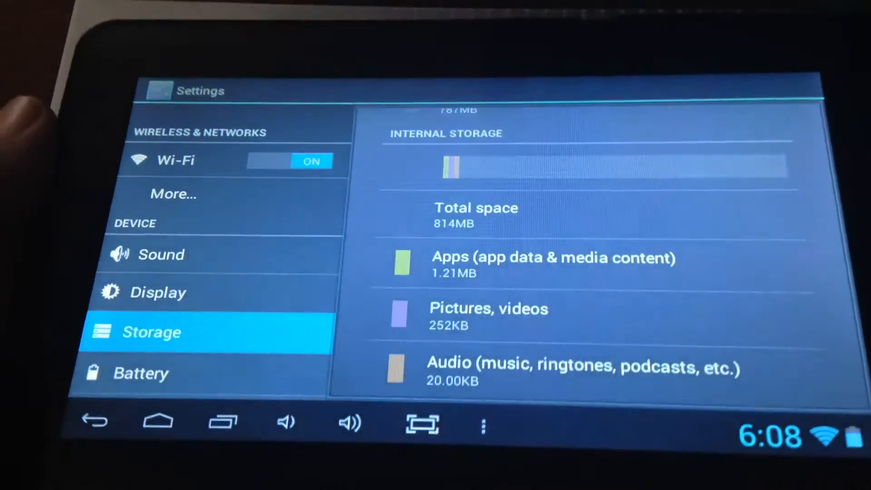
Step: Start adding a Google account from the Accounts section
{"action": "left_click", "coordinate": [141, 372]}
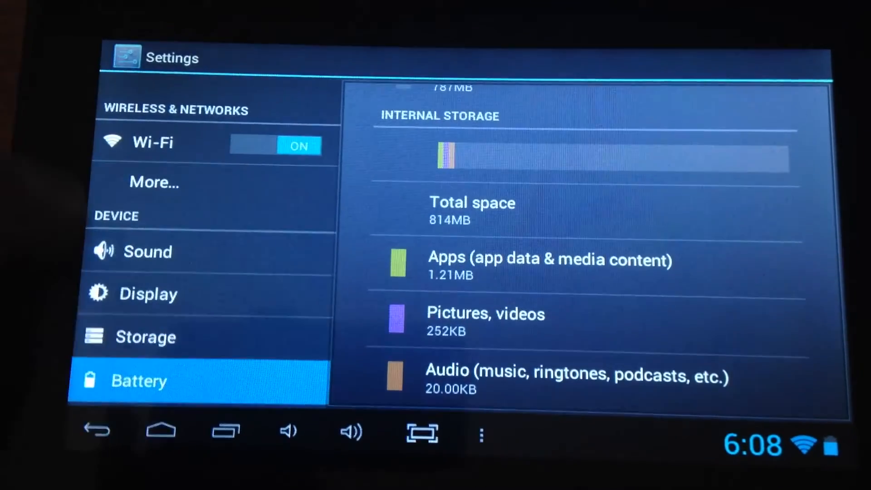
{"action": "left_click", "coordinate": [139, 380]}
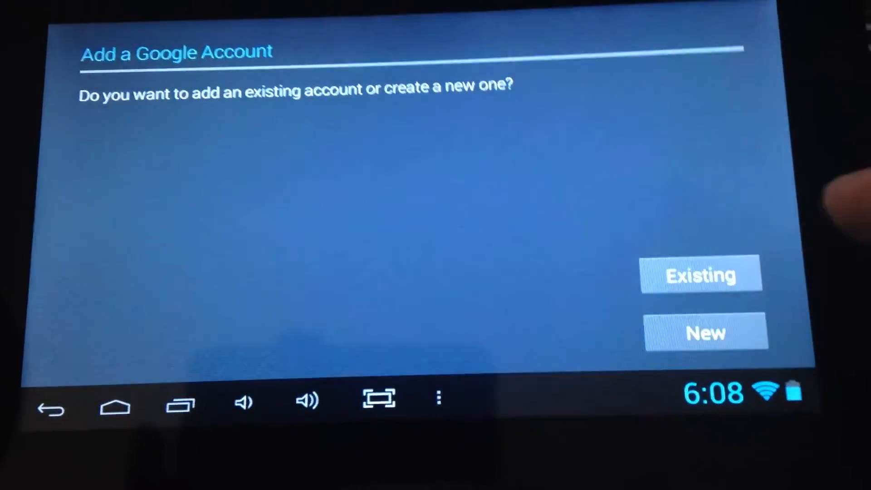
Step: Create a new Google account with first and last name, then move to the username screen
{"action": "left_click", "coordinate": [706, 332]}
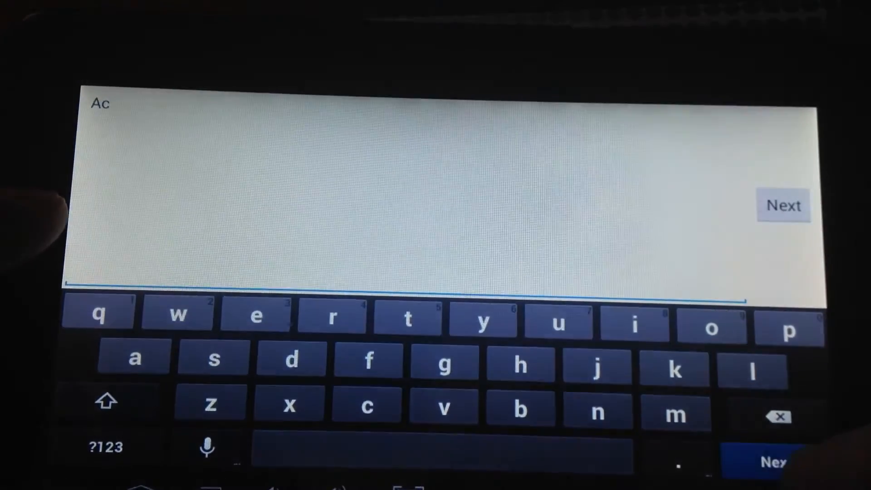
{"action": "left_click", "coordinate": [436, 359]}
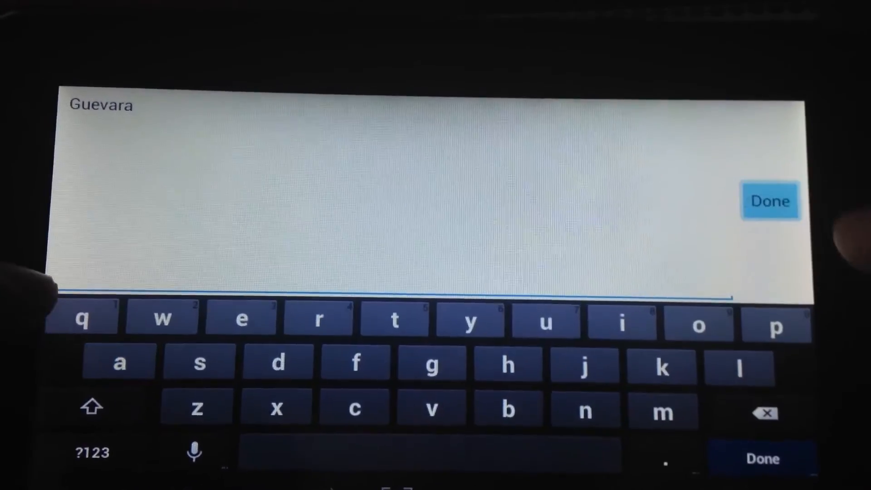
{"action": "left_click", "coordinate": [770, 201]}
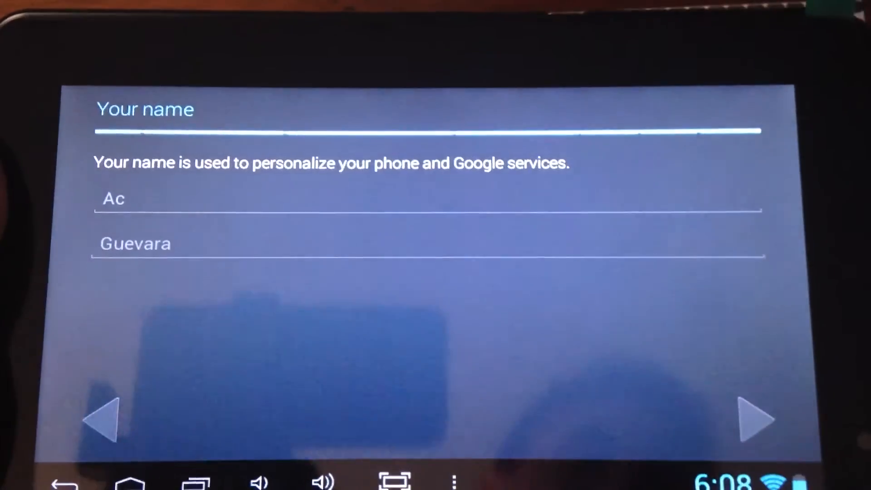
{"action": "left_click", "coordinate": [751, 419]}
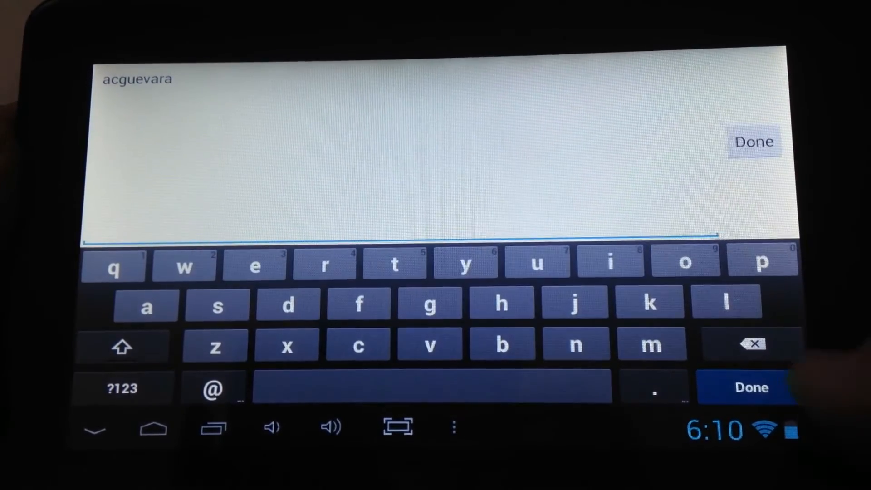
Step: Finish the username entry and back out to the Add a Google Account prompt
{"action": "left_click", "coordinate": [751, 387]}
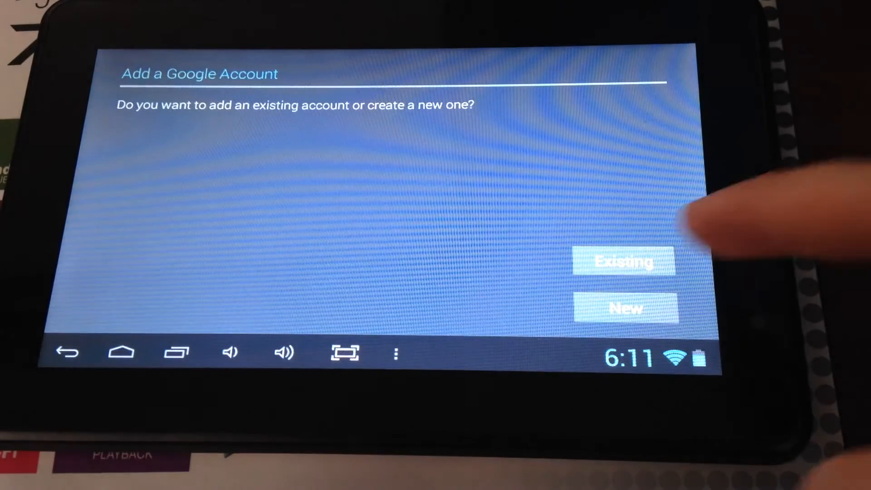
Step: Sign in with an existing Google account's email and password
{"action": "left_click", "coordinate": [623, 262]}
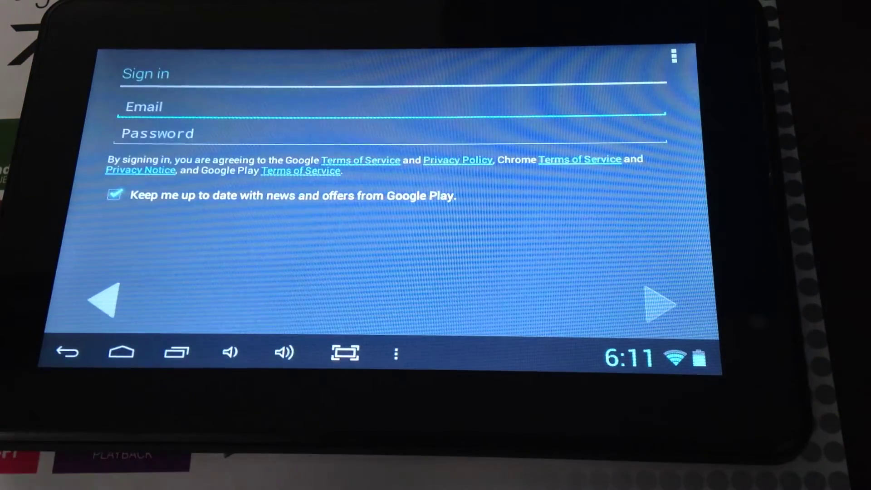
{"action": "left_click", "coordinate": [658, 303]}
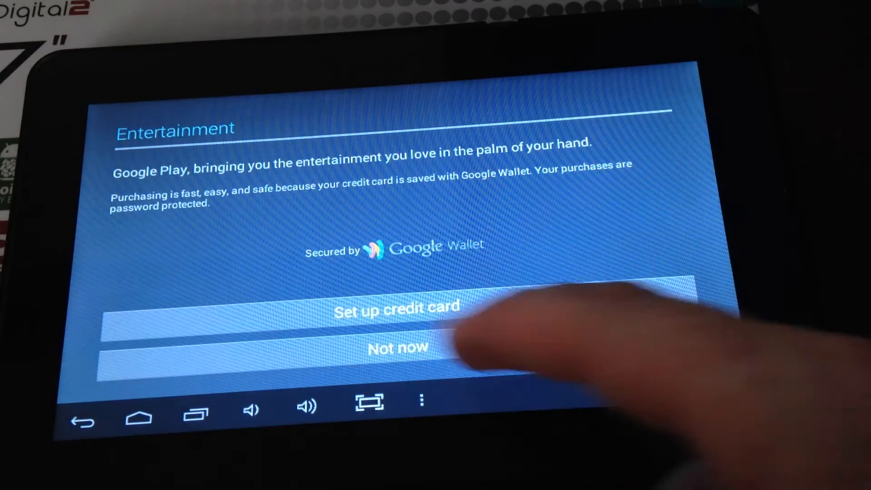
Step: Skip the credit card offer, turn off account backup, and finish setup into Play Store
{"action": "left_click", "coordinate": [396, 348]}
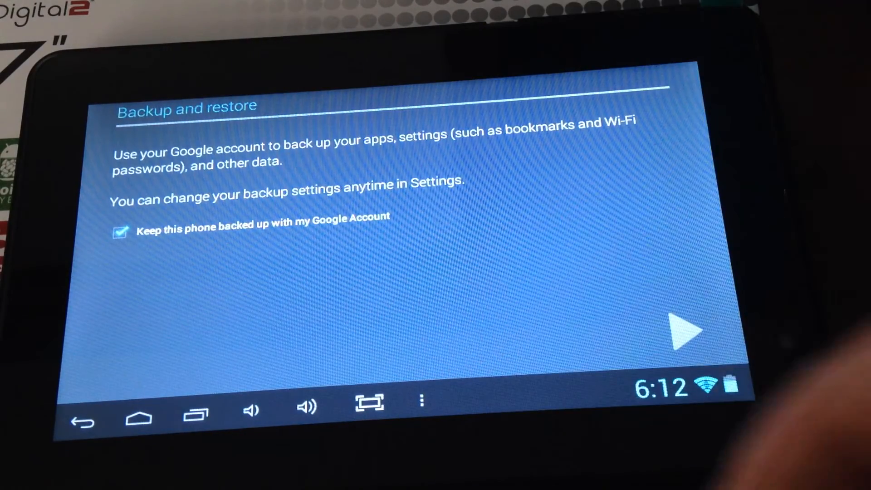
{"action": "left_click", "coordinate": [118, 229]}
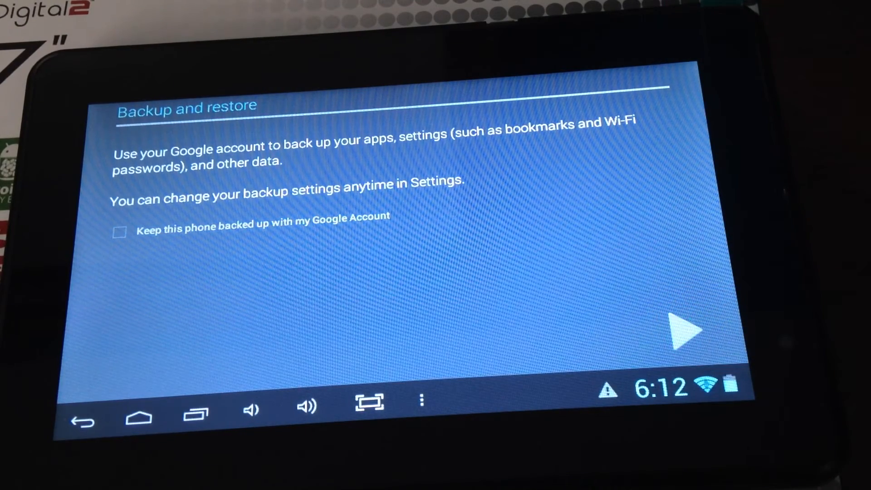
{"action": "left_click", "coordinate": [685, 329]}
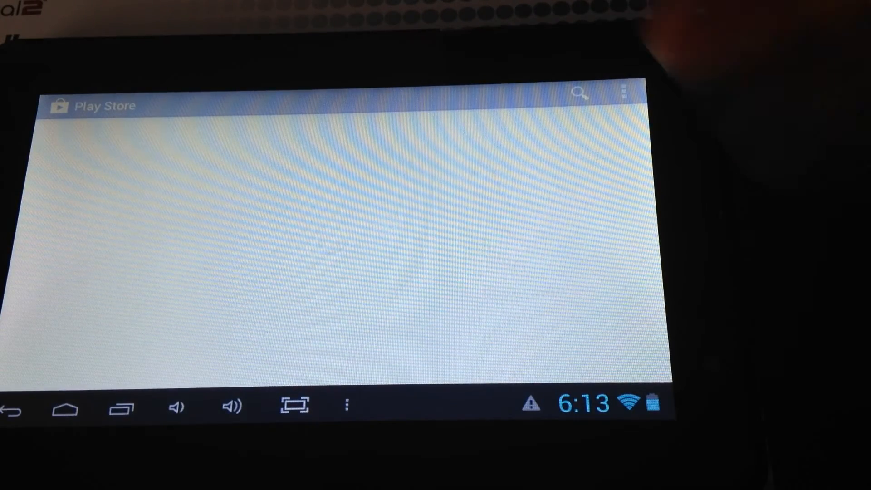
Step: Search the Play Store for 'face', select Facebook, then return to the tablet's apps
{"action": "left_click", "coordinate": [579, 93]}
{"action": "type", "text": "face"}
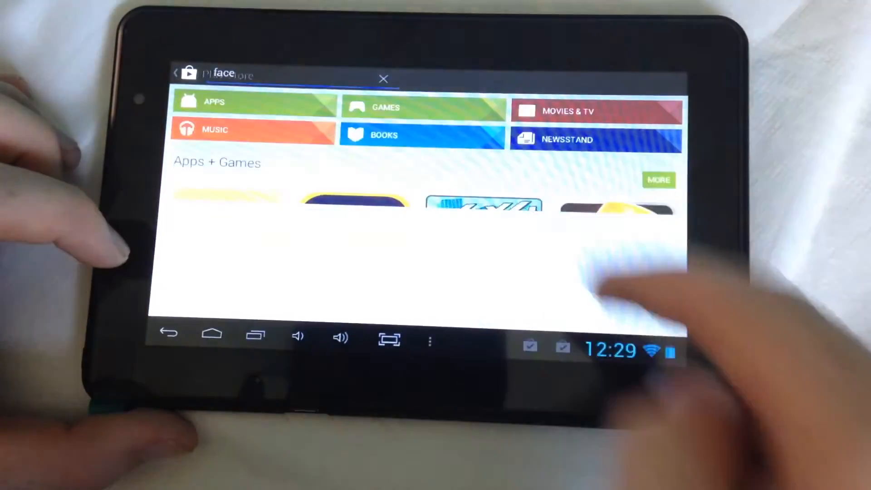
{"action": "left_click", "coordinate": [383, 79]}
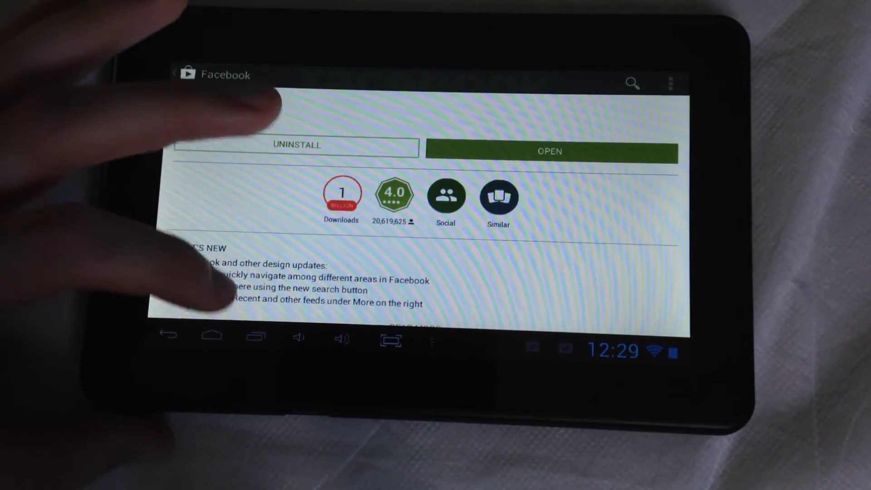
{"action": "left_click", "coordinate": [211, 336]}
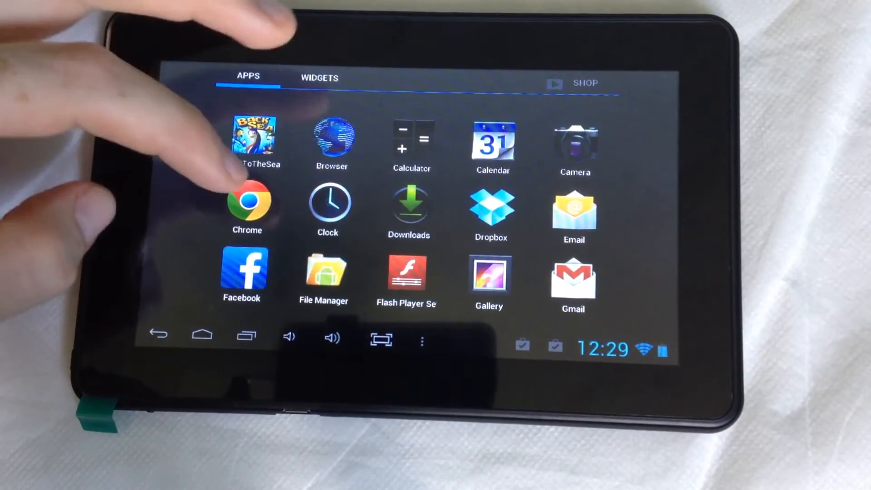
{"action": "scroll", "scroll_direction": "left", "scroll_amount": 3}
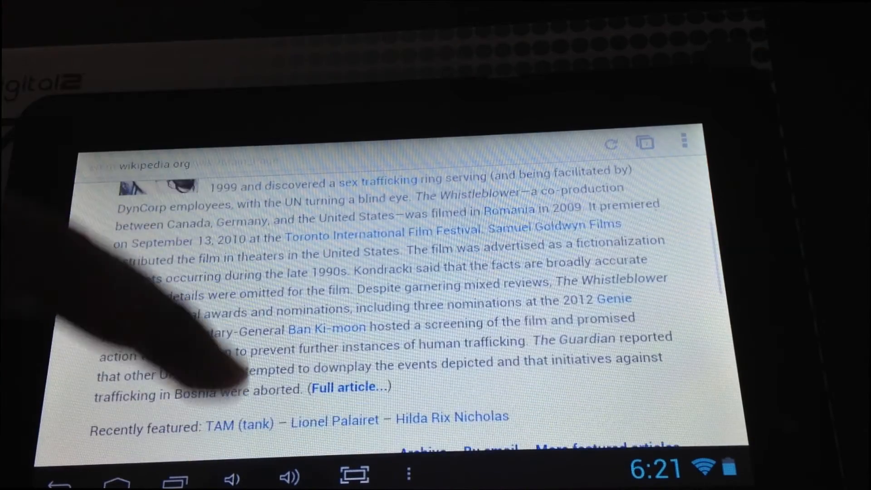
Step: Scroll the Wikipedia main page down to its footer and back up to the featured article
{"action": "scroll", "scroll_direction": "down", "scroll_amount": 3}
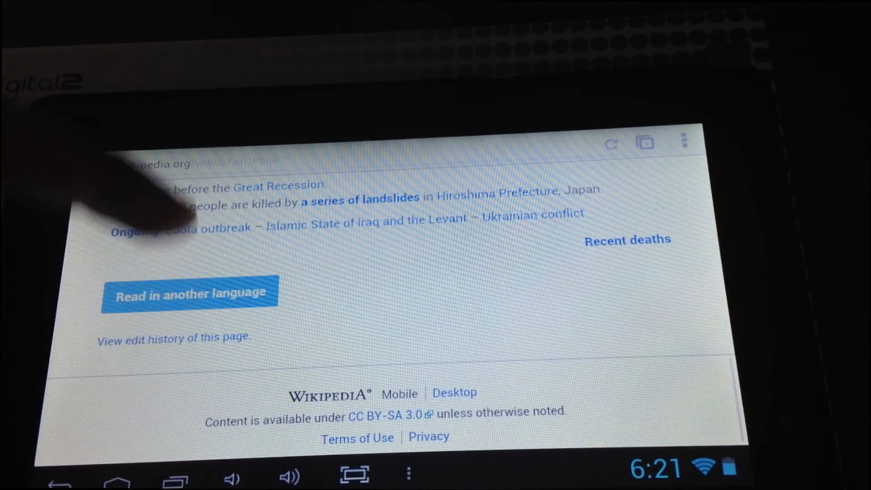
{"action": "scroll", "scroll_direction": "up", "scroll_amount": 3}
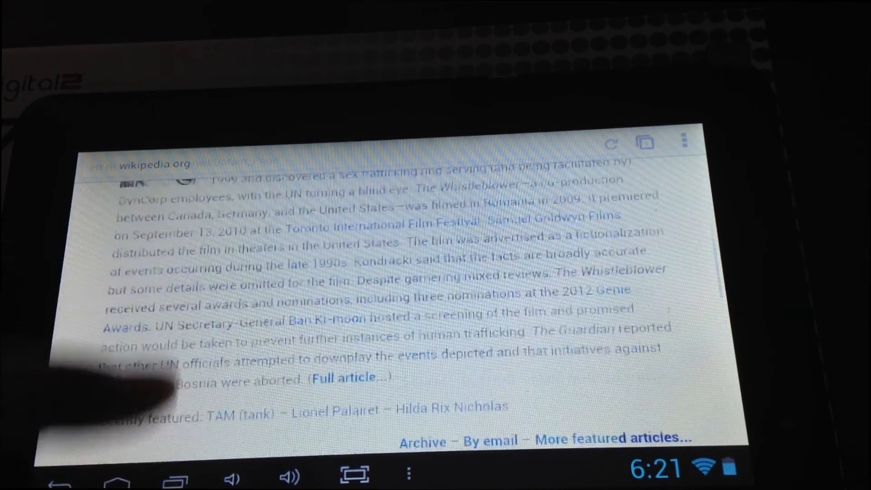